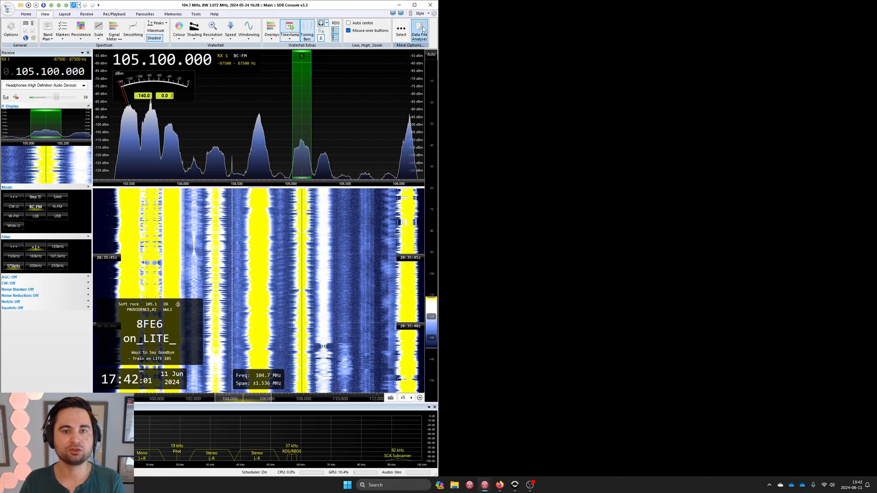
pyautogui.moveTo(420, 32)
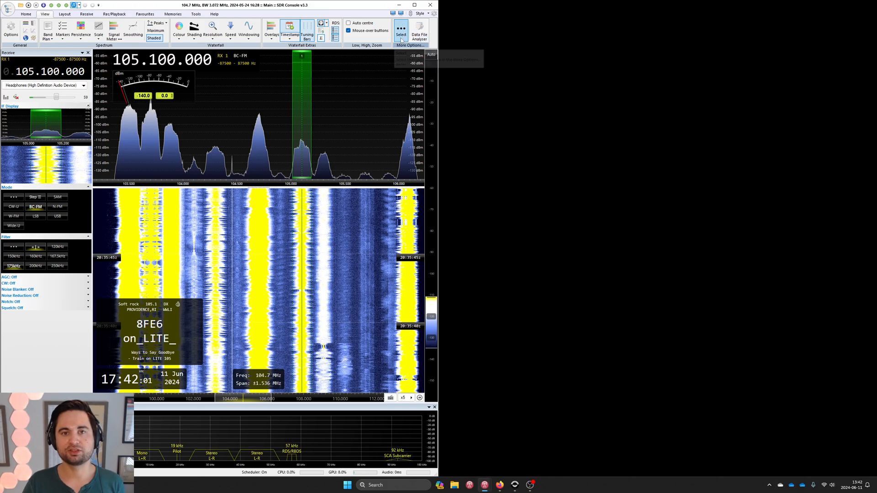
pyautogui.moveTo(401, 30)
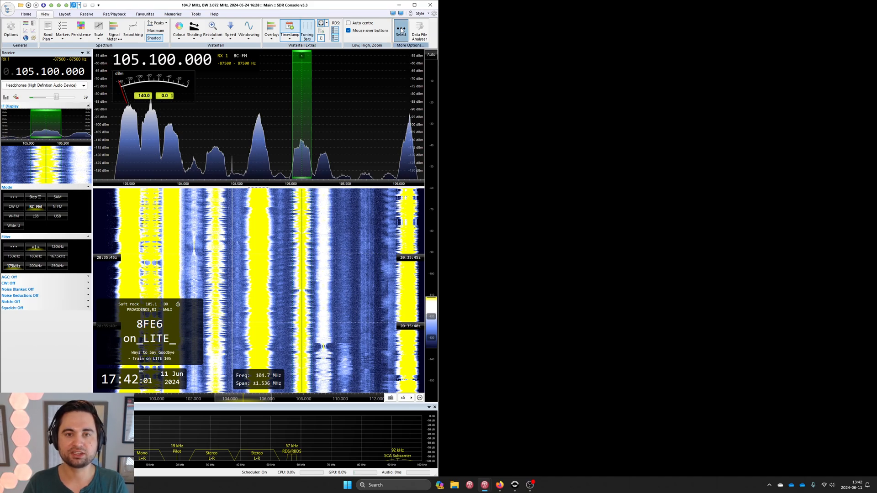
# Step: Show the Program Options list of optional add-ons with Analyser checked
pyautogui.click(409, 45)
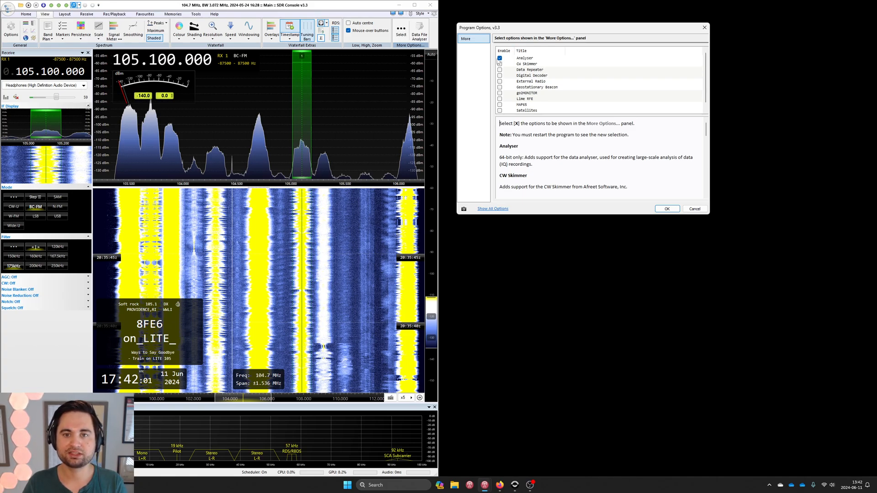
# Step: Untick and re-tick Analyser, then cancel the add-on options unchanged
pyautogui.click(500, 59)
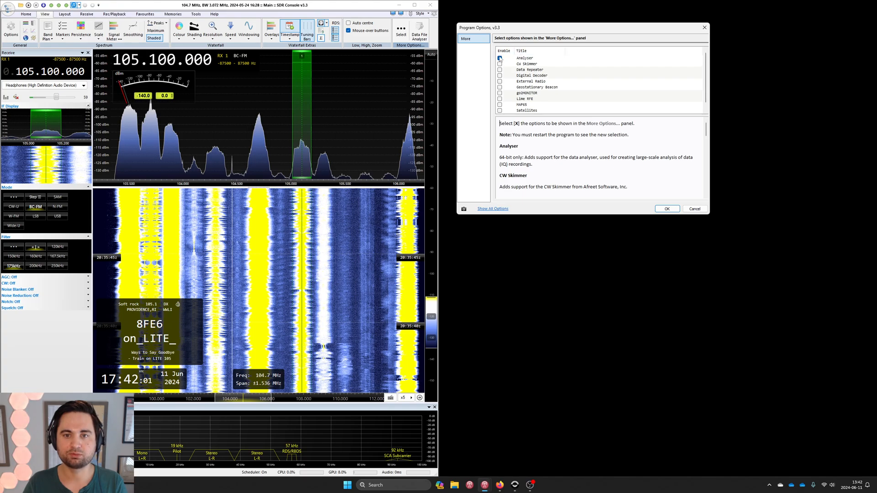
pyautogui.click(499, 59)
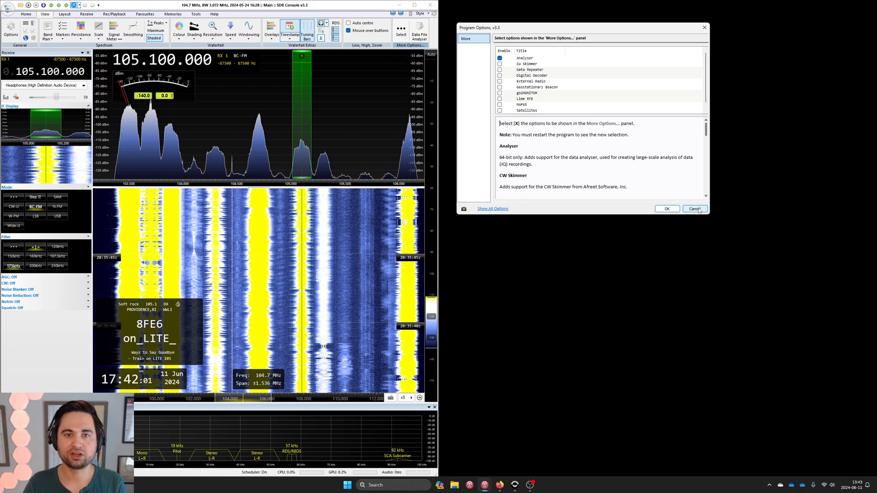
pyautogui.click(696, 208)
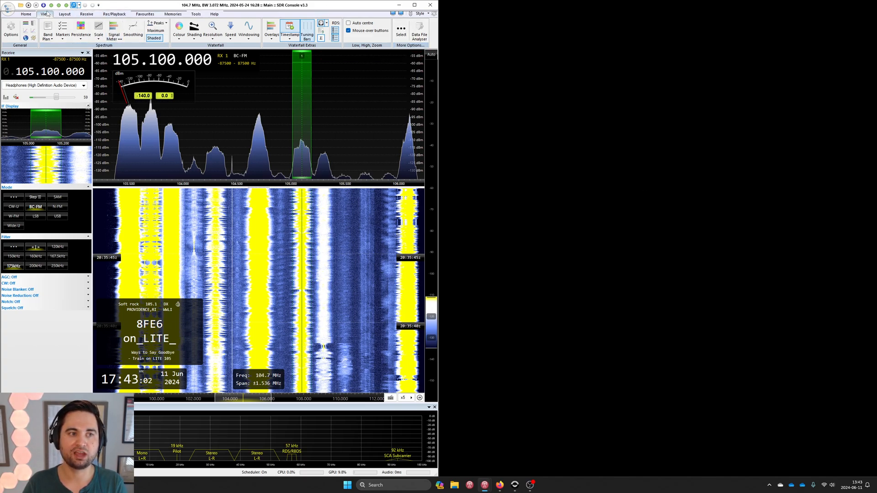
pyautogui.moveTo(419, 28)
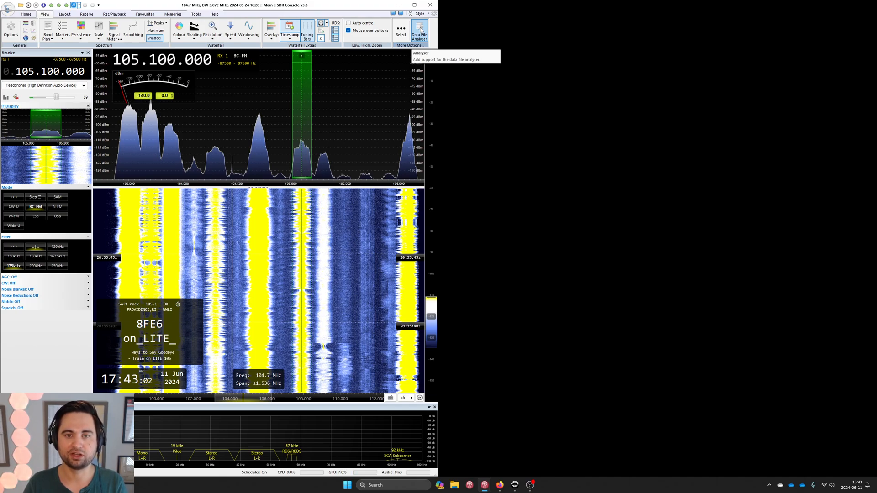
# Step: Launch the Data File Analyzer in its own window from More Options
pyautogui.click(420, 28)
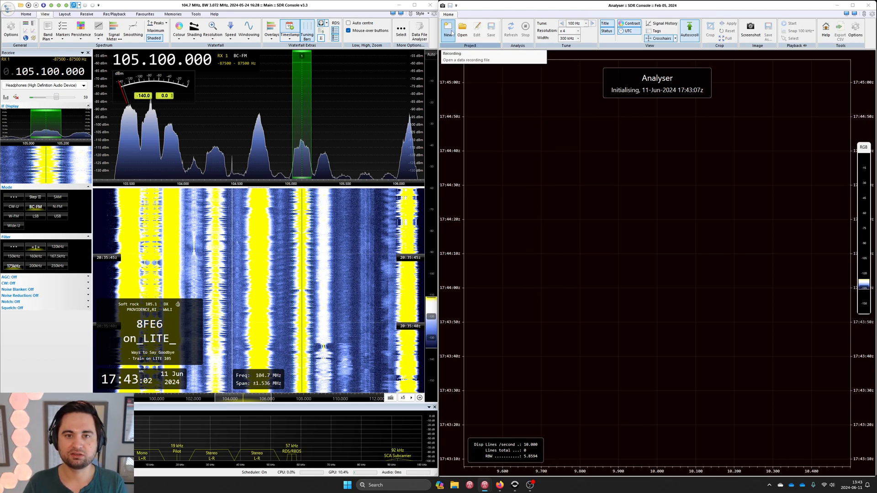
# Step: Begin a new analysis of the 104.700 MHz IQ .wav recording
pyautogui.click(462, 29)
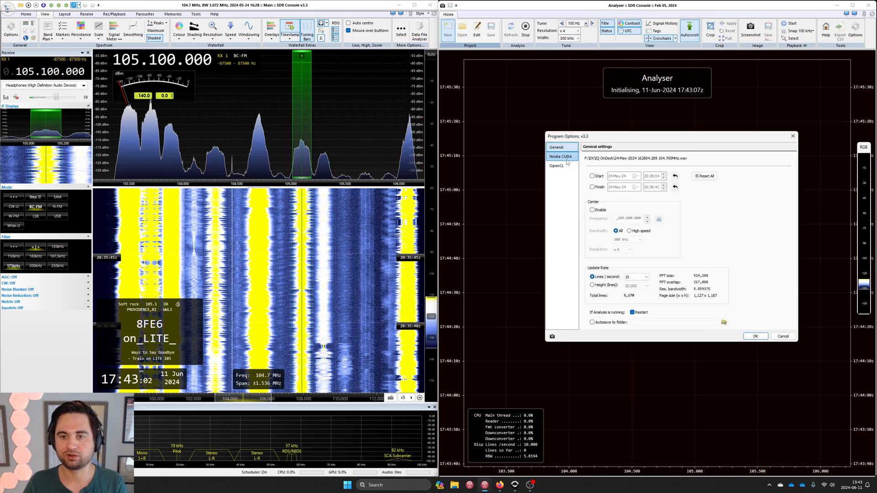
pyautogui.moveTo(668, 136); pyautogui.dragTo(579, 87)
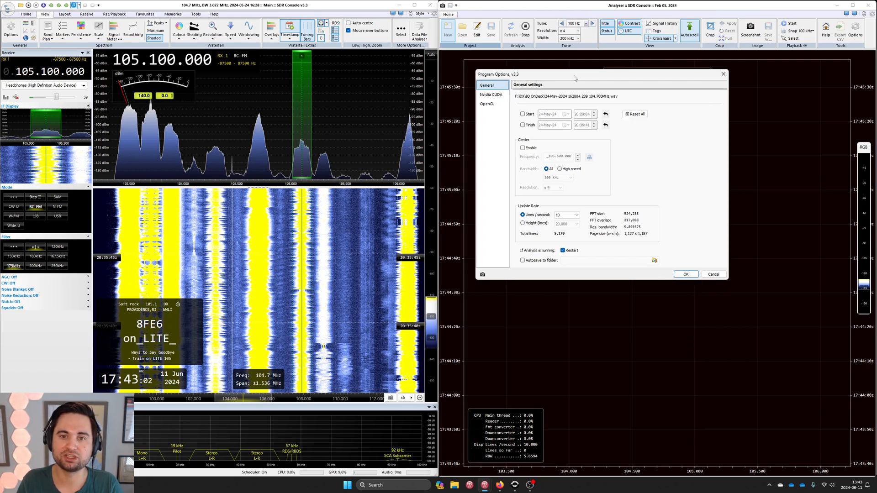
pyautogui.moveTo(552, 138)
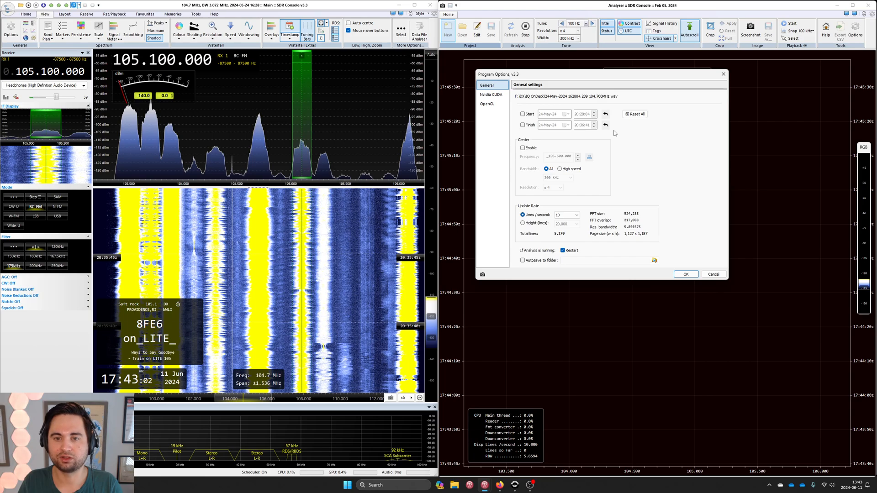
pyautogui.moveTo(643, 192)
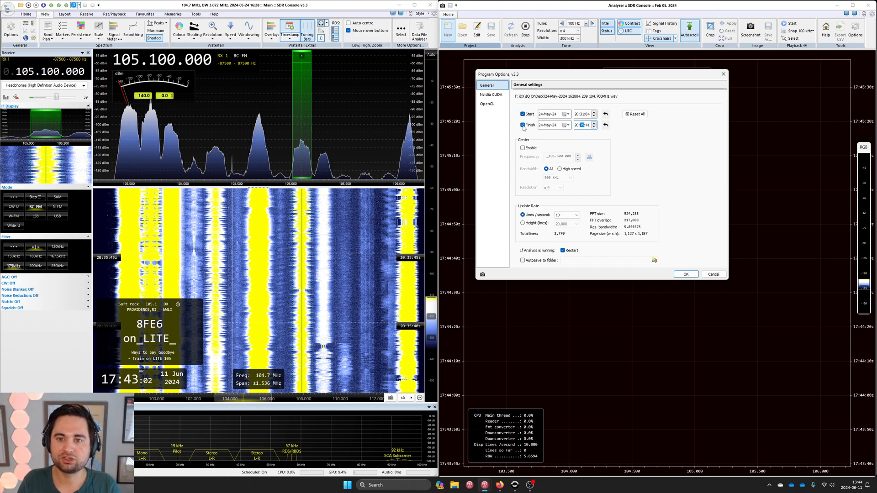
pyautogui.click(523, 125)
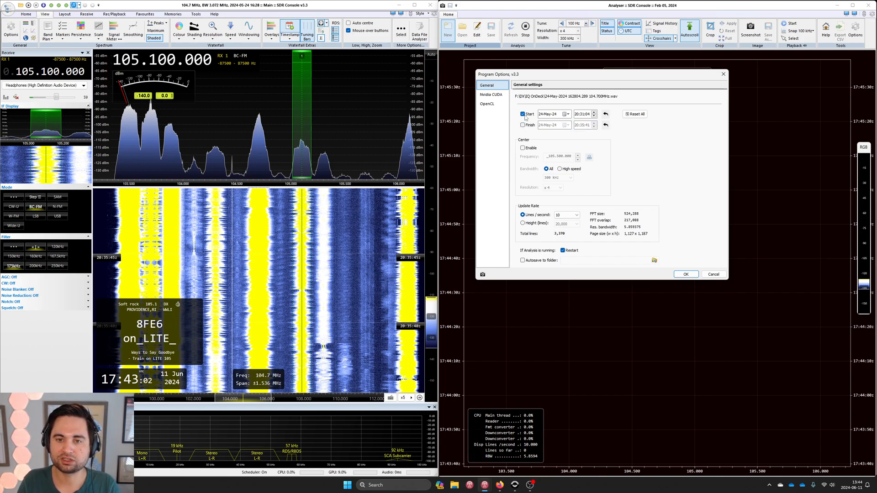
pyautogui.click(523, 114)
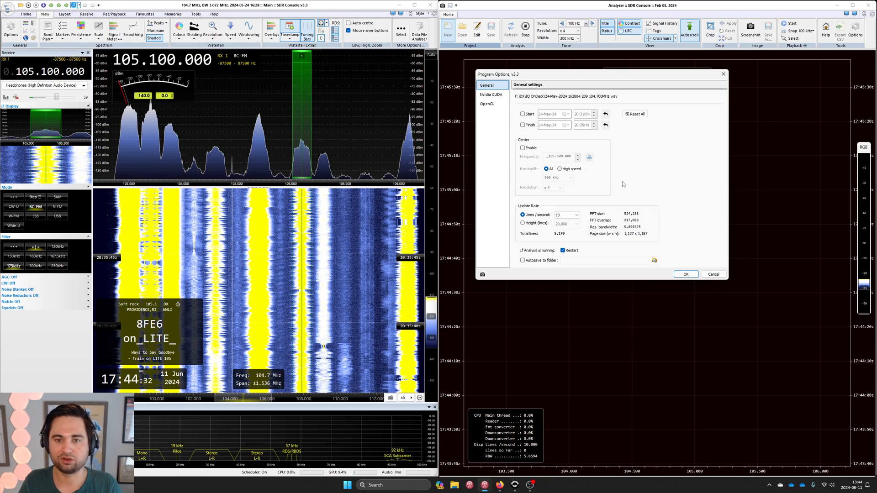
# Step: Choose a Lines/second update rate of 10 and review the other rate choices
pyautogui.click(564, 215)
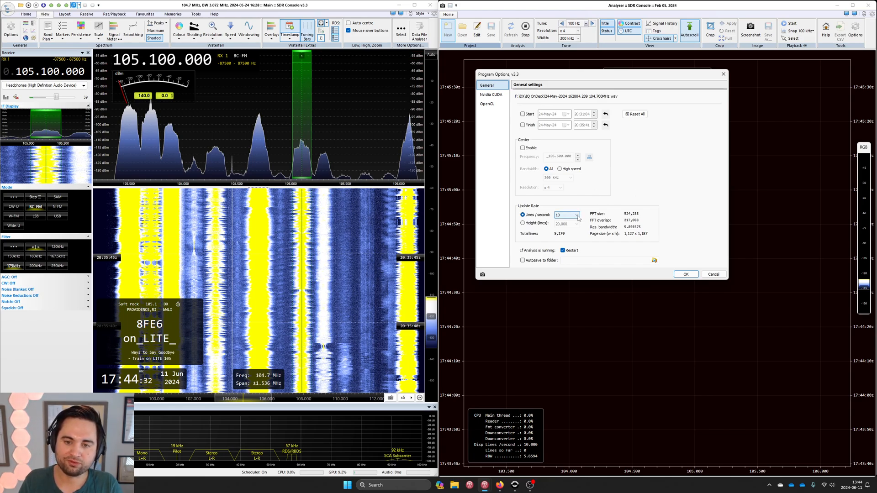
pyautogui.click(577, 214)
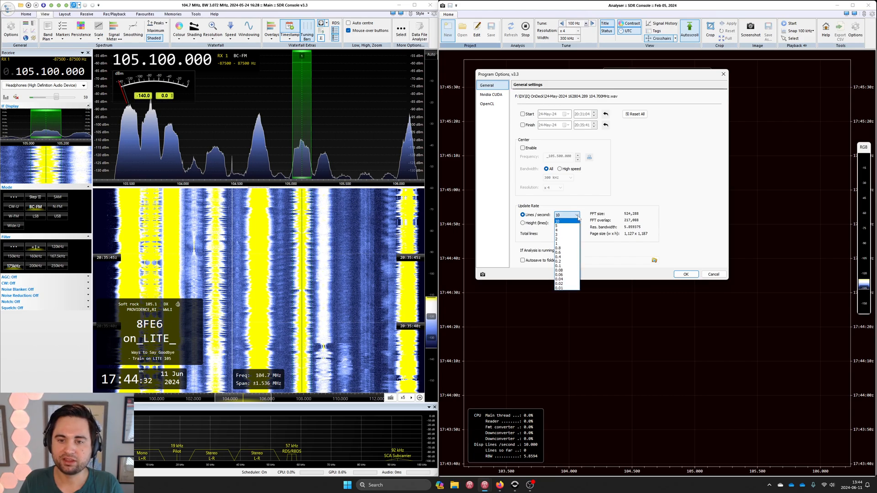
pyautogui.click(559, 218)
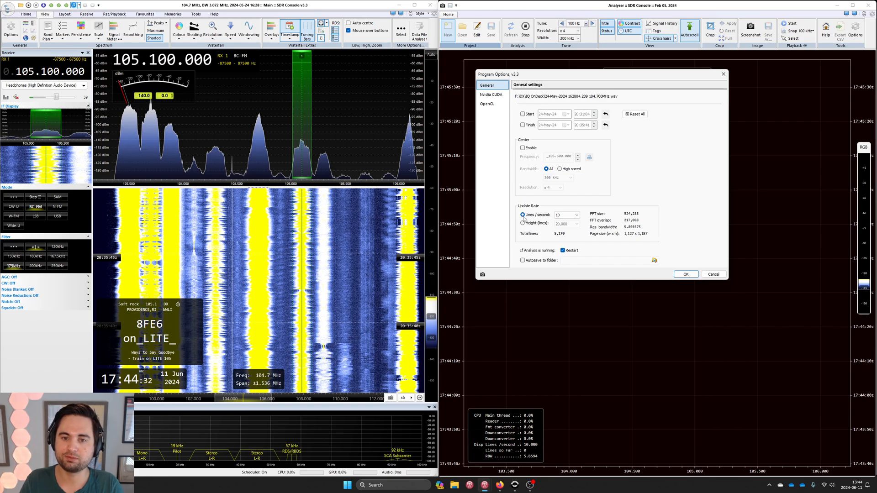
pyautogui.click(564, 215)
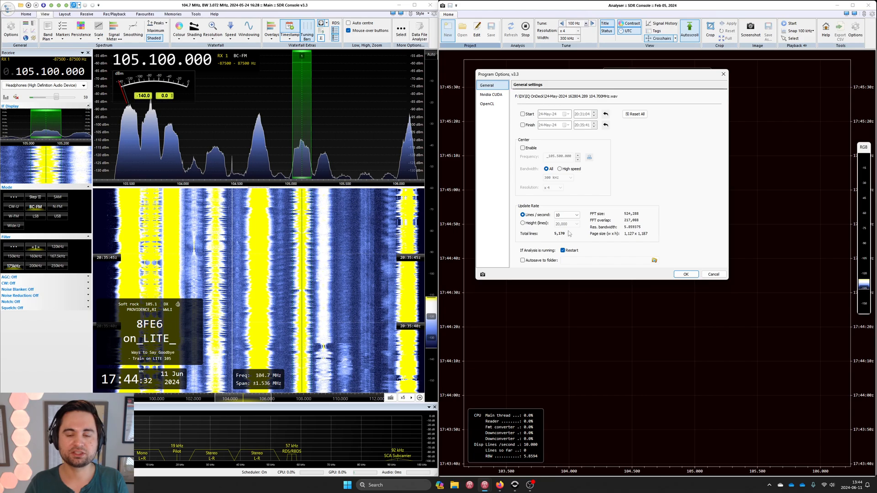
pyautogui.click(576, 214)
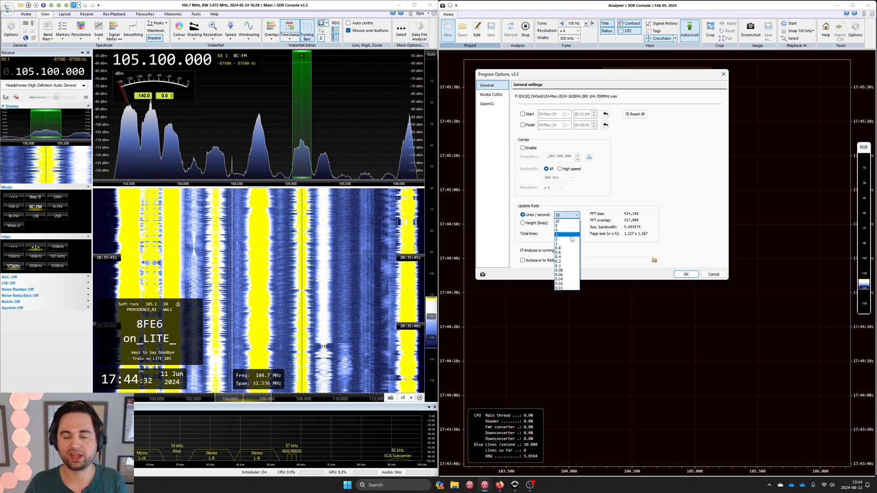
pyautogui.click(566, 215)
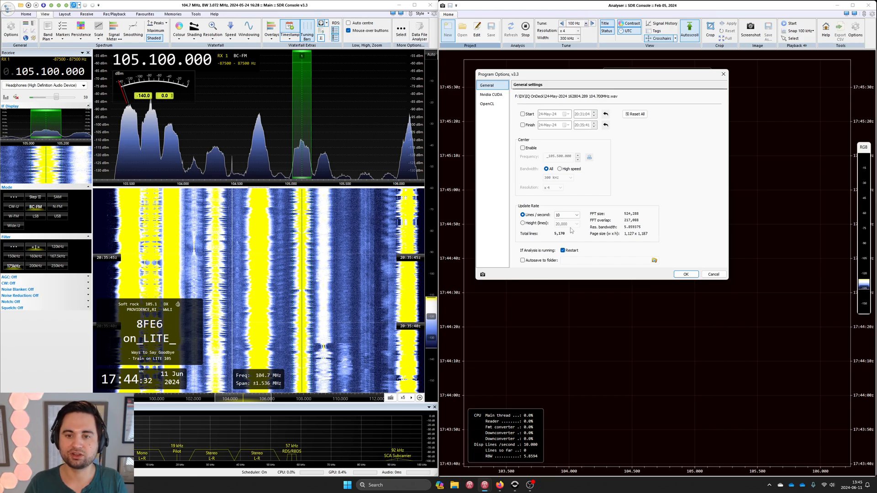
pyautogui.click(566, 215)
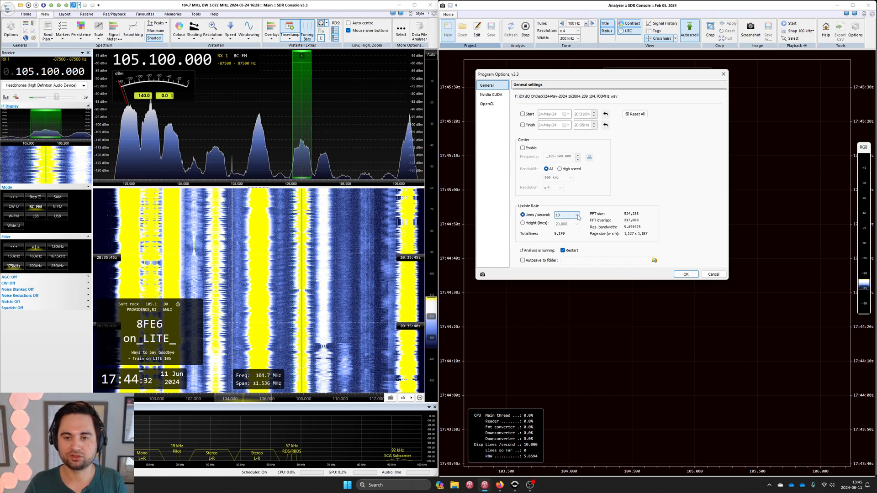
pyautogui.click(576, 214)
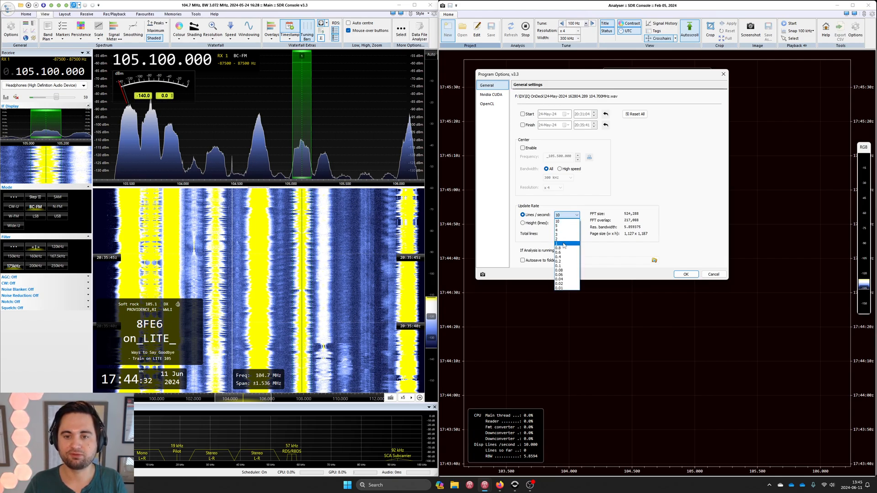
# Step: Run the analysis at 1 line per second for a 516-line waterfall
pyautogui.click(558, 239)
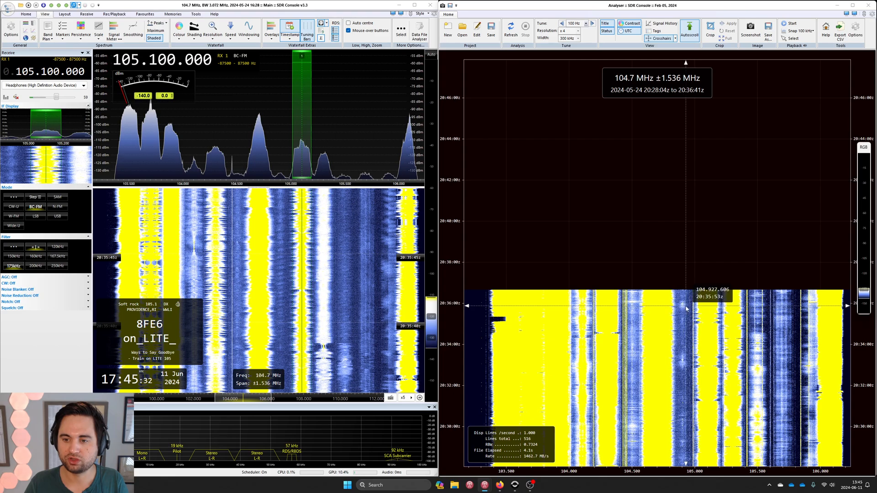
pyautogui.moveTo(686, 362)
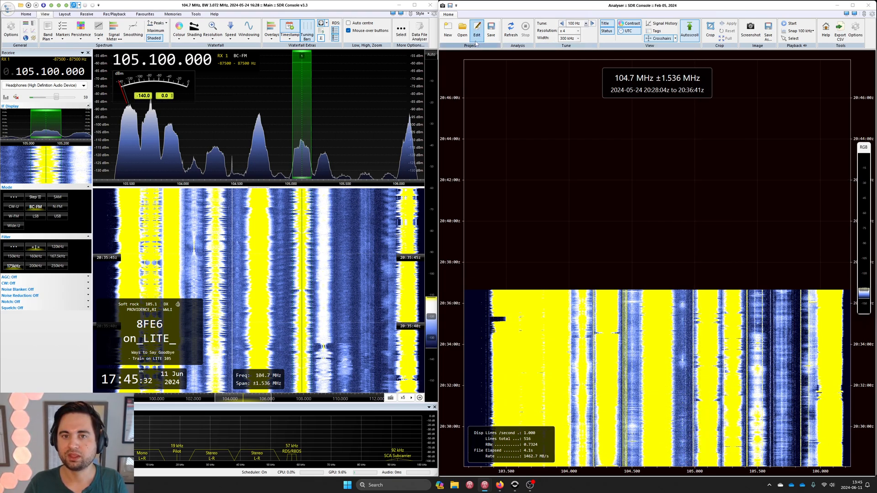
# Step: Edit the rate to 10 lines per second and scroll the 5,170-line waterfall
pyautogui.click(462, 29)
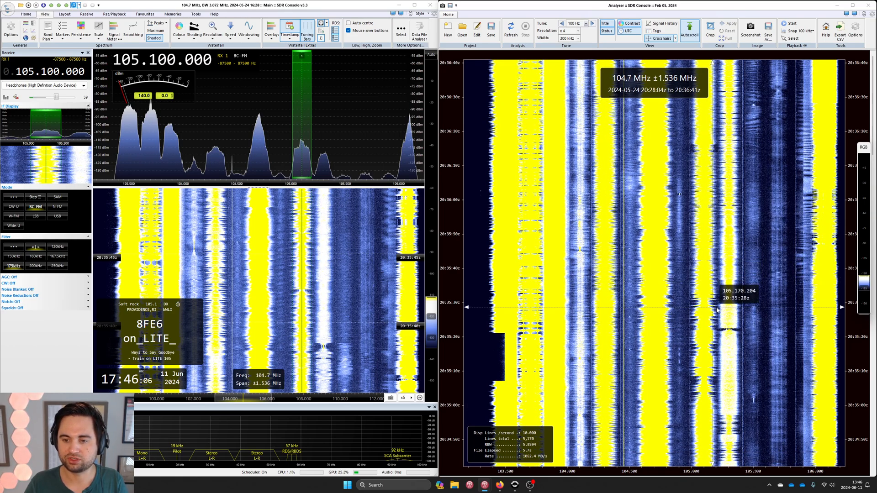
pyautogui.moveTo(683, 217)
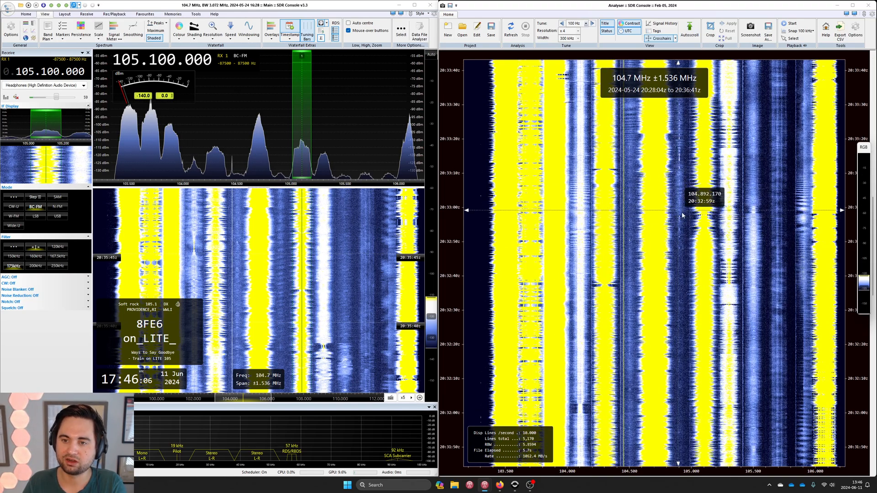
pyautogui.scroll(-3)
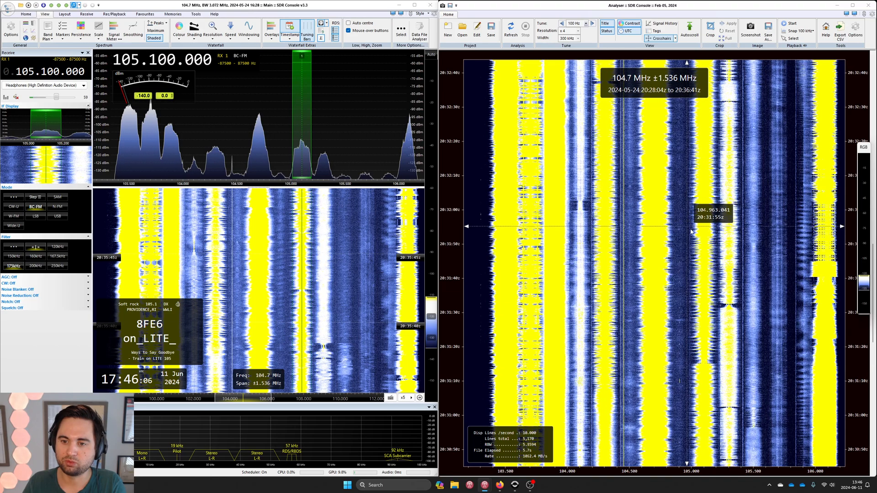
pyautogui.moveTo(760, 314)
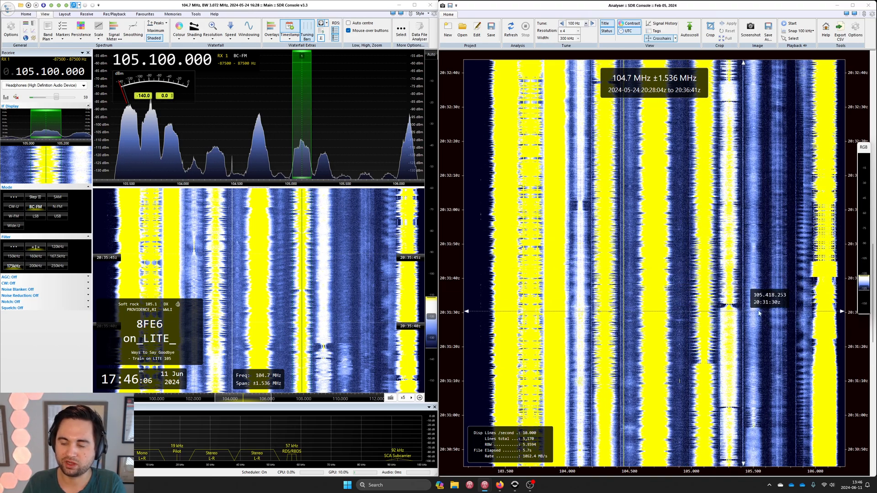
pyautogui.moveTo(682, 324)
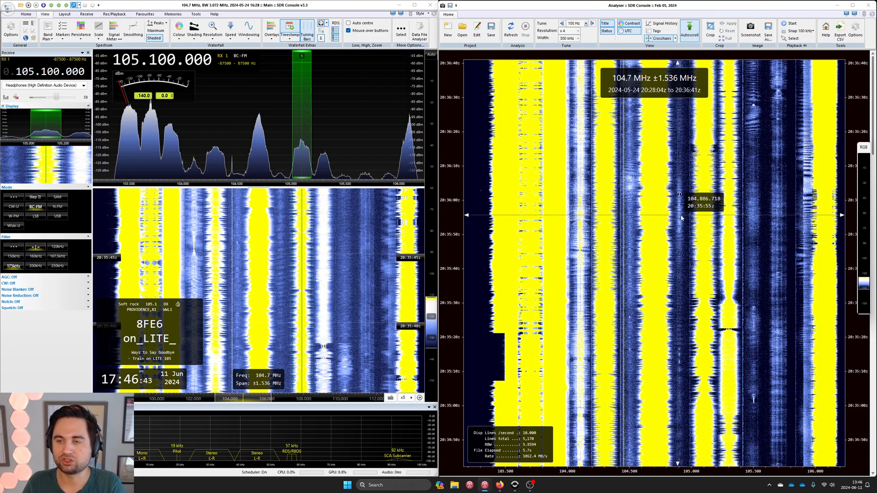
pyautogui.moveTo(791, 25)
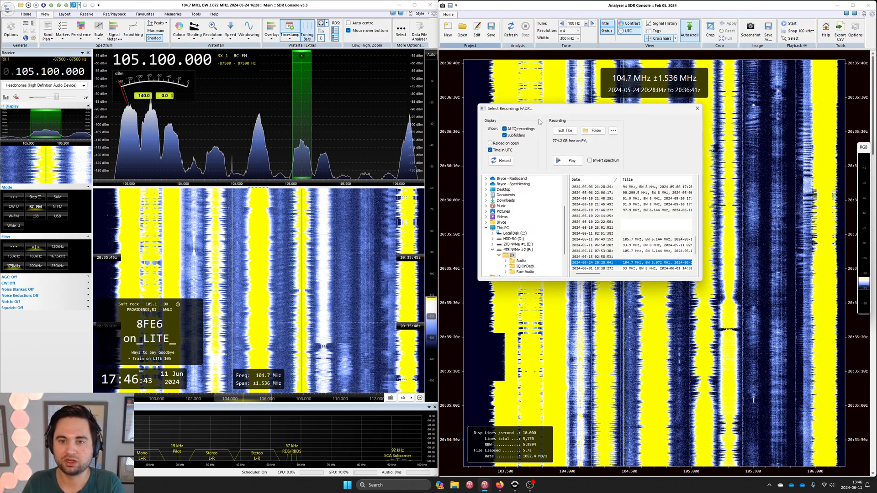
pyautogui.moveTo(567, 161)
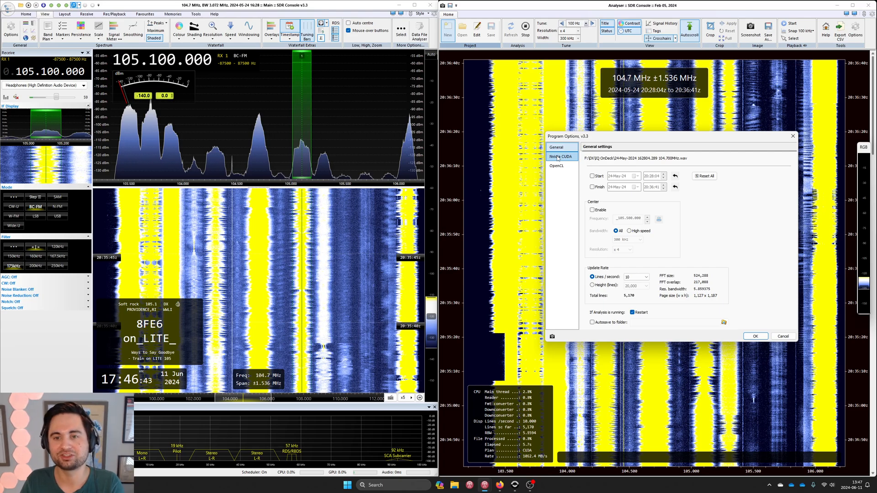
# Step: Review the Nvidia CUDA and OpenCL GPU support pages in Program Options
pyautogui.click(560, 157)
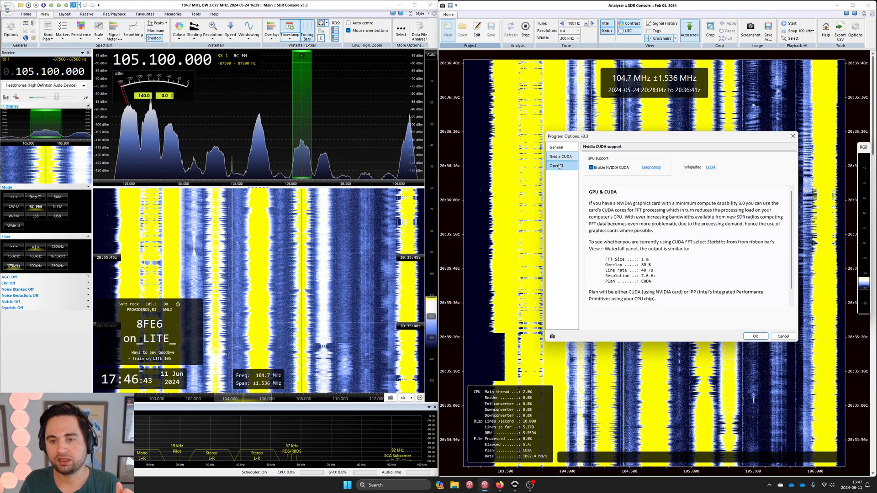
pyautogui.click(559, 166)
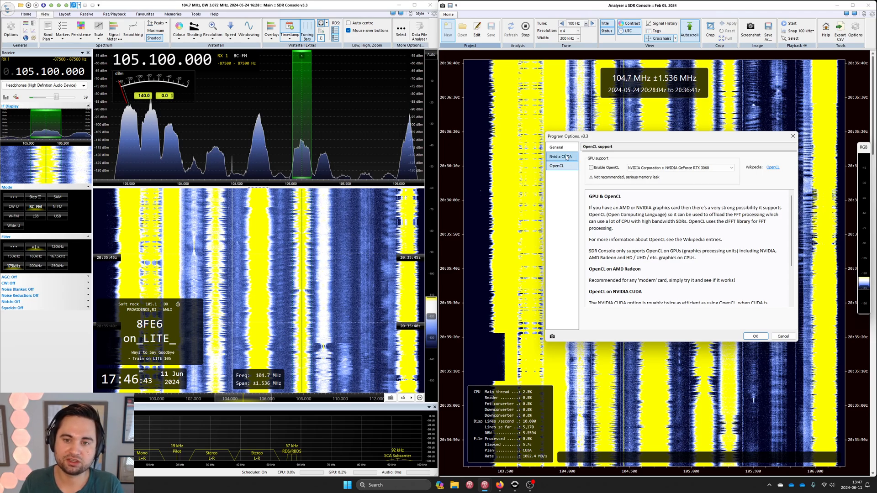
pyautogui.click(556, 147)
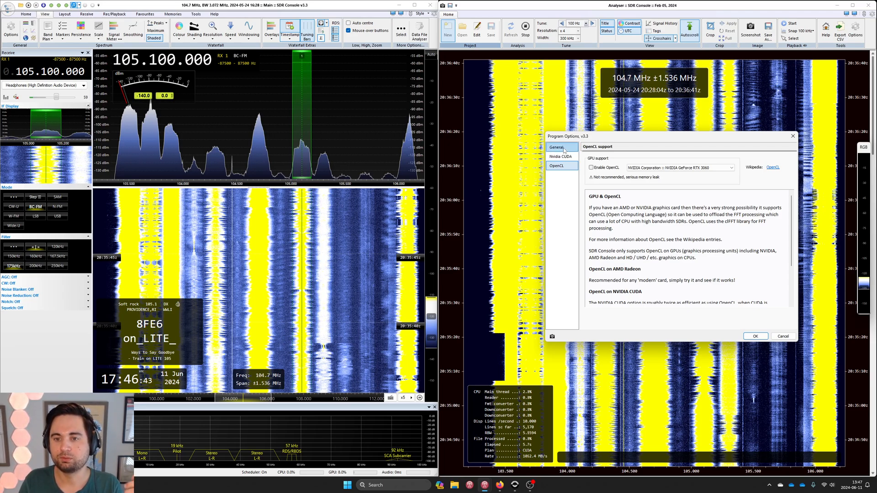
# Step: Return to the General page and close Program Options with OK
pyautogui.click(556, 147)
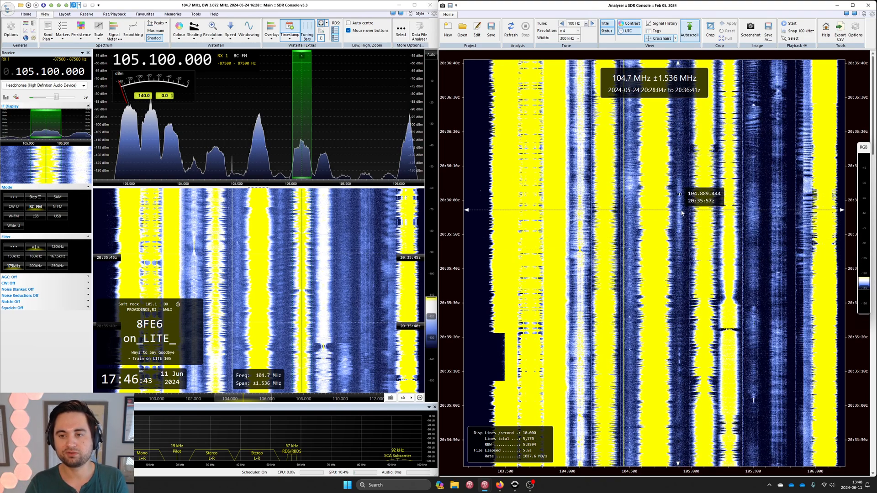
pyautogui.moveTo(683, 215)
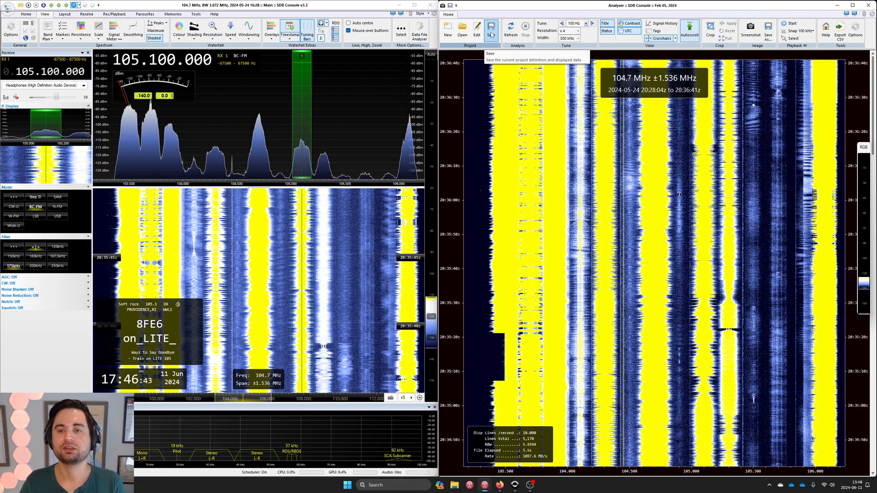
# Step: Save the analysis project and its displayed data from the Project group
pyautogui.click(491, 28)
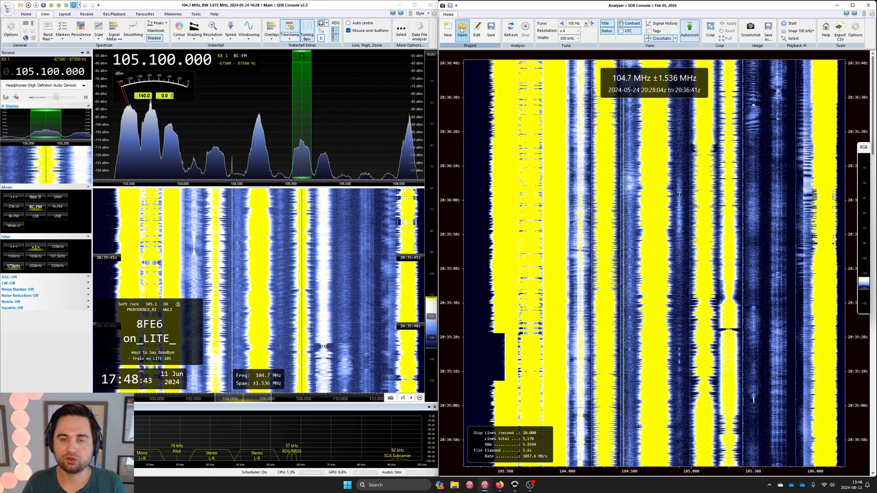
pyautogui.click(462, 29)
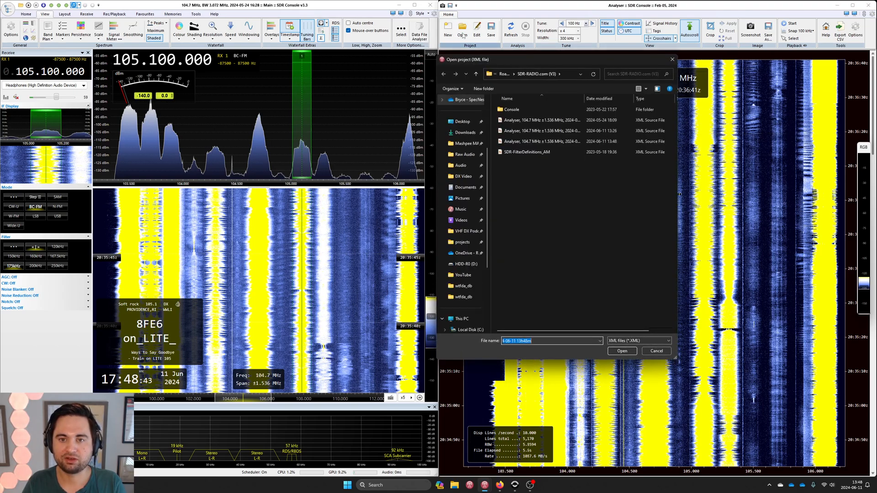
pyautogui.click(540, 140)
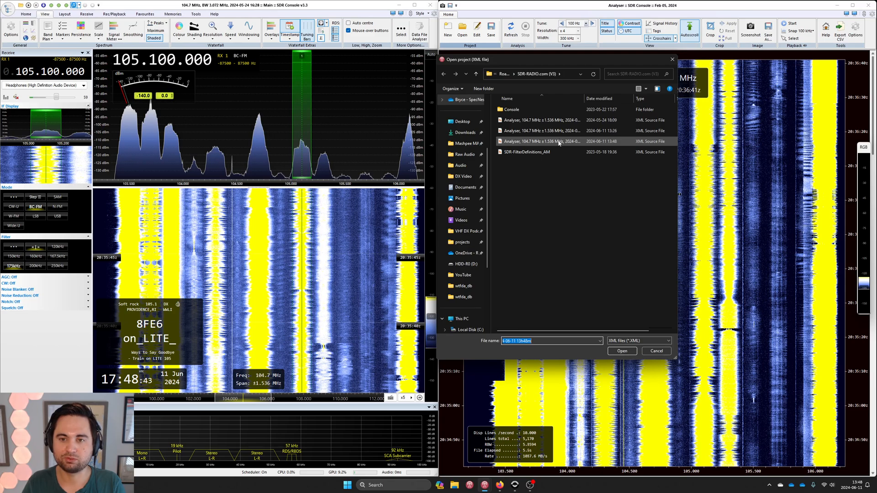
pyautogui.click(540, 141)
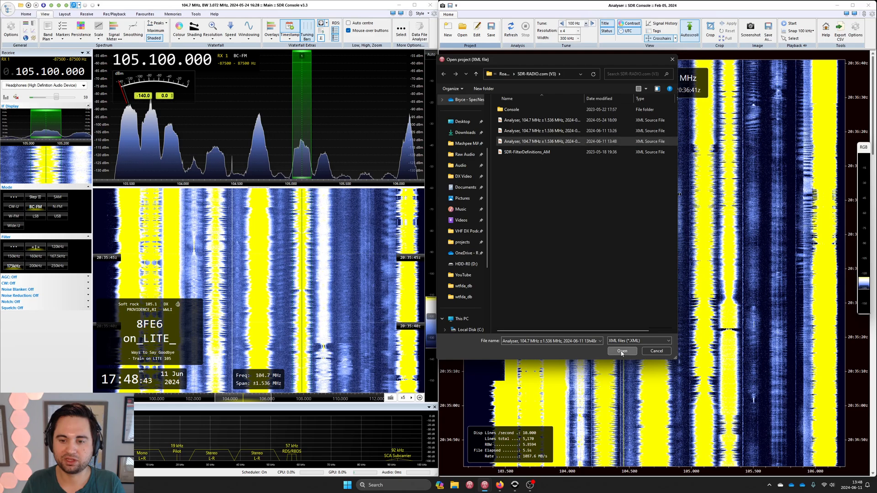
pyautogui.click(621, 351)
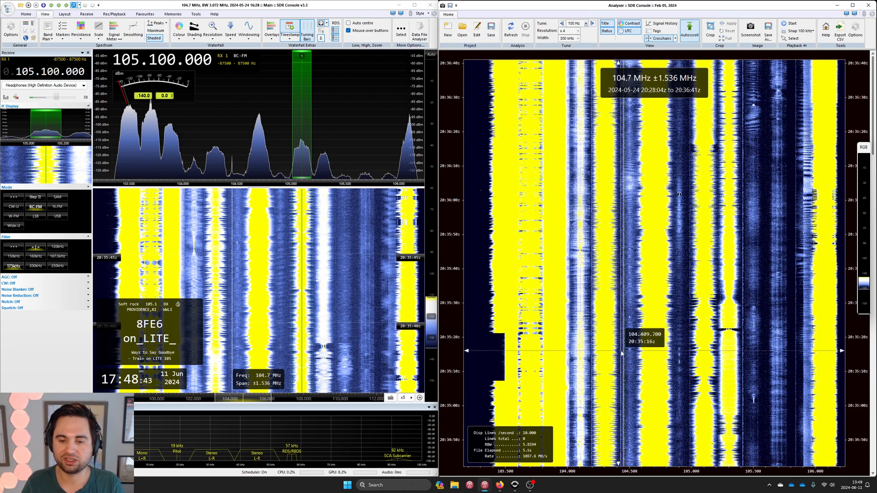
pyautogui.moveTo(658, 358)
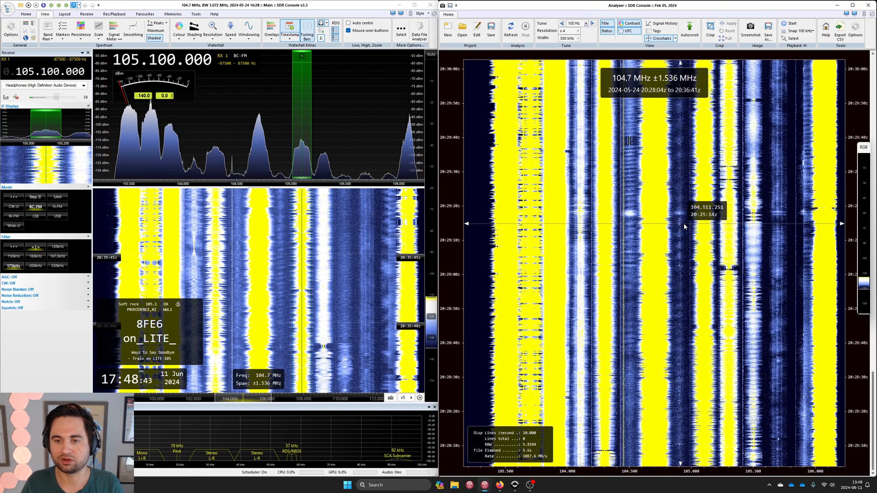
pyautogui.moveTo(684, 218)
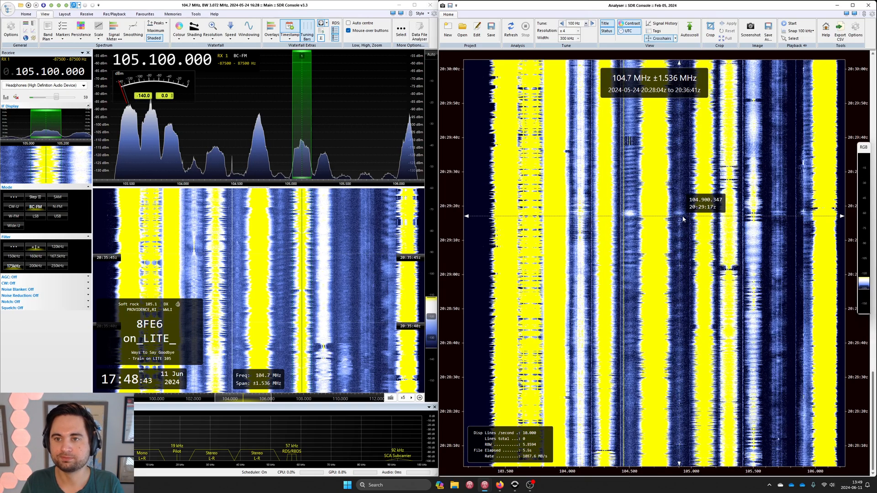